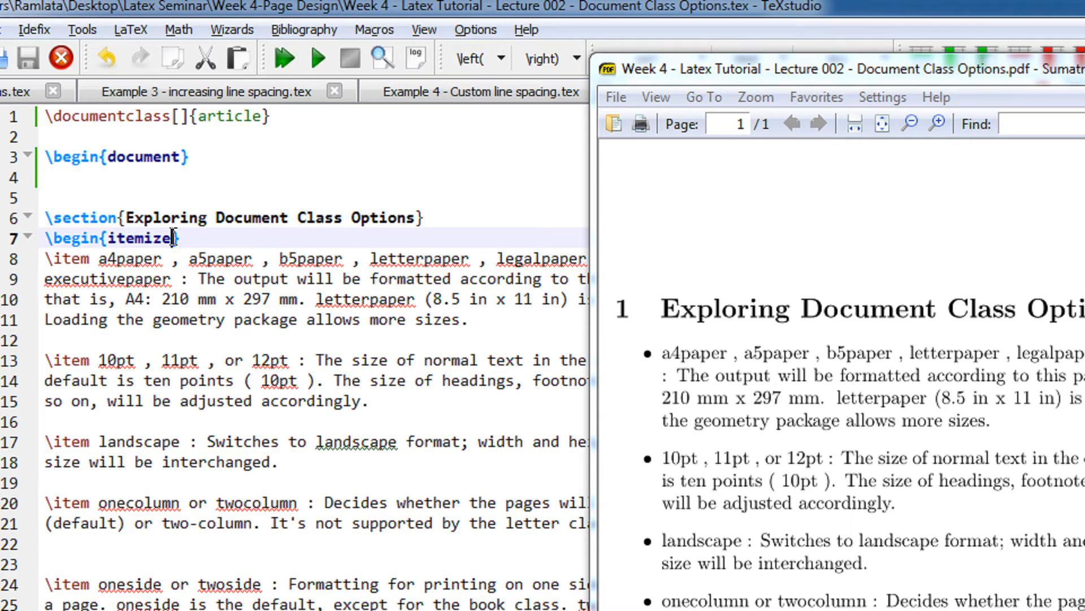
# Set the \documentclass paper option to a5paper and compile, then change it to b5paper
pyautogui.doubleClick(138, 237)
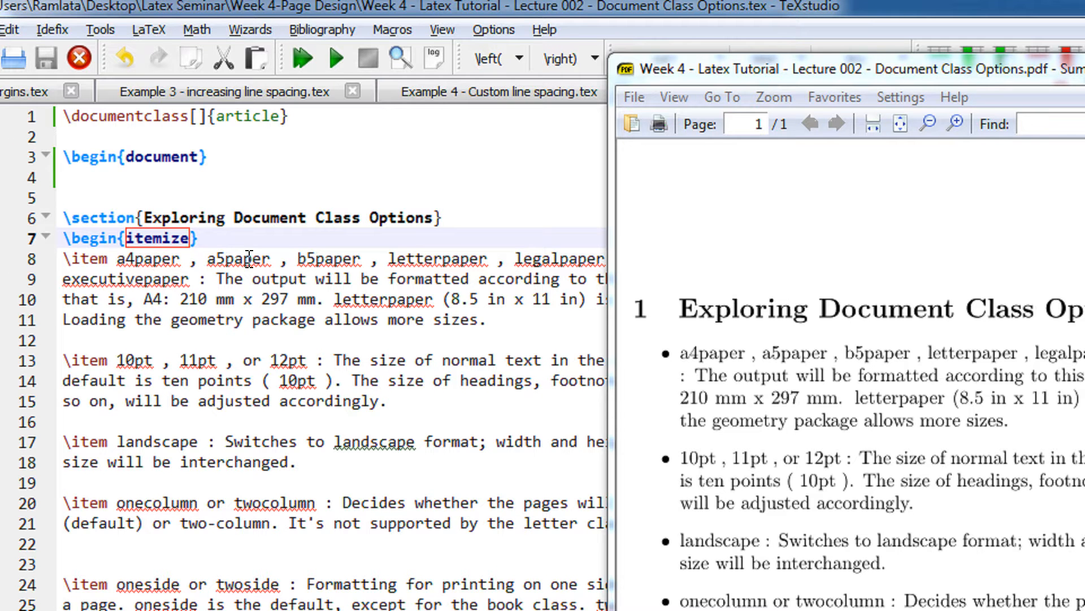
pyautogui.doubleClick(237, 258)
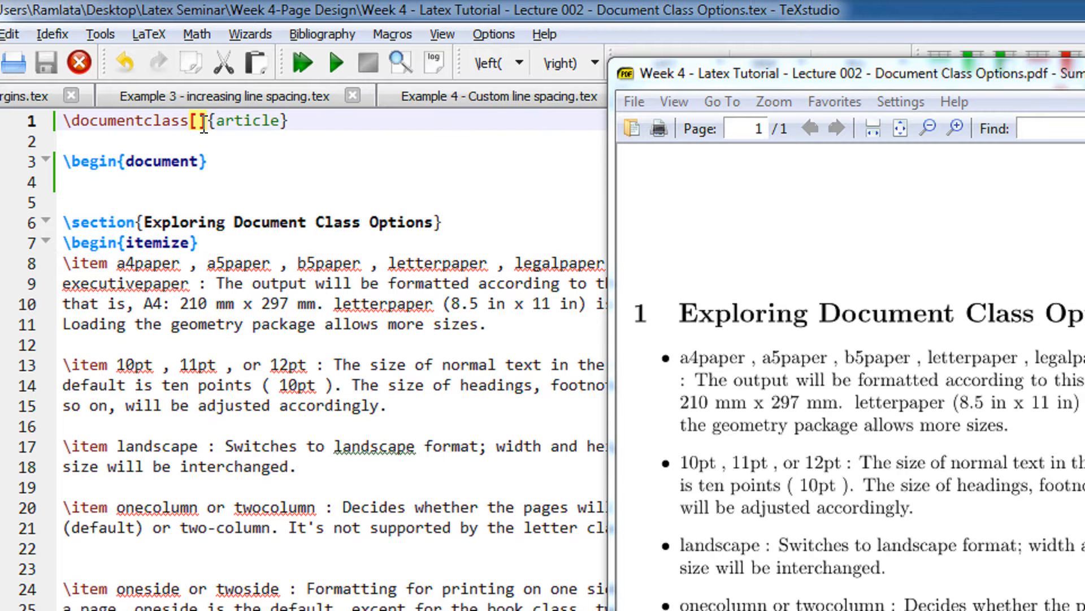
pyautogui.write('a5paper')
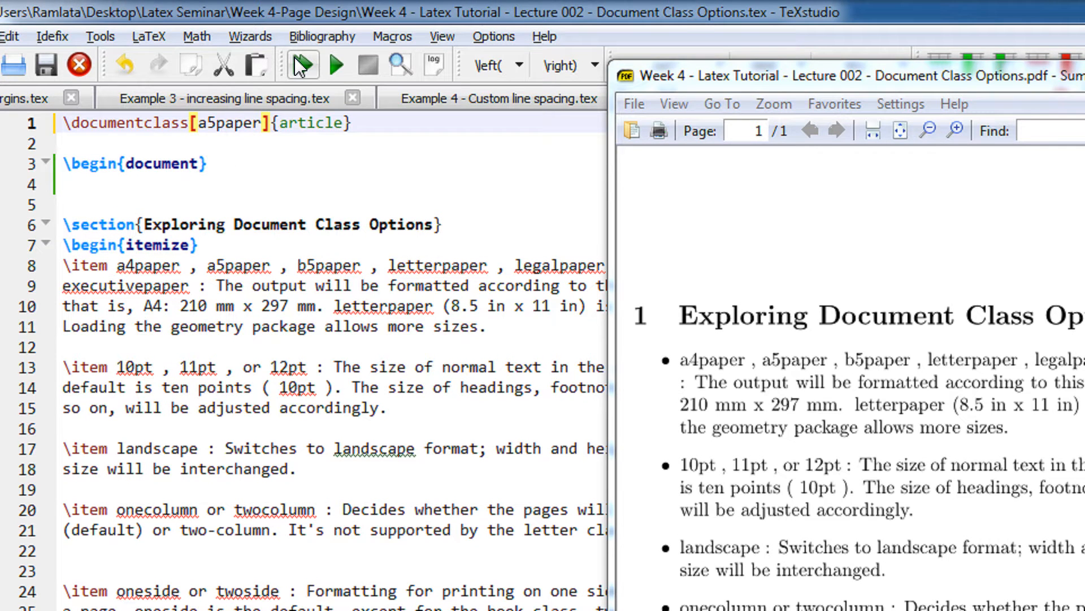
pyautogui.click(303, 64)
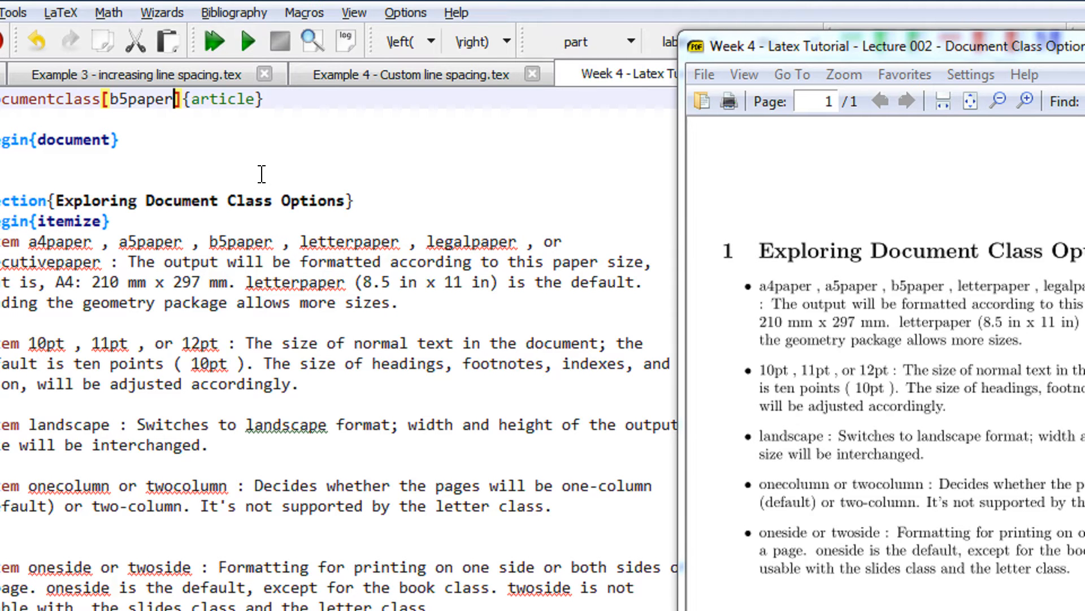
# Add a font-size option after b5paper and correct it to 10pt
pyautogui.write(',12p')
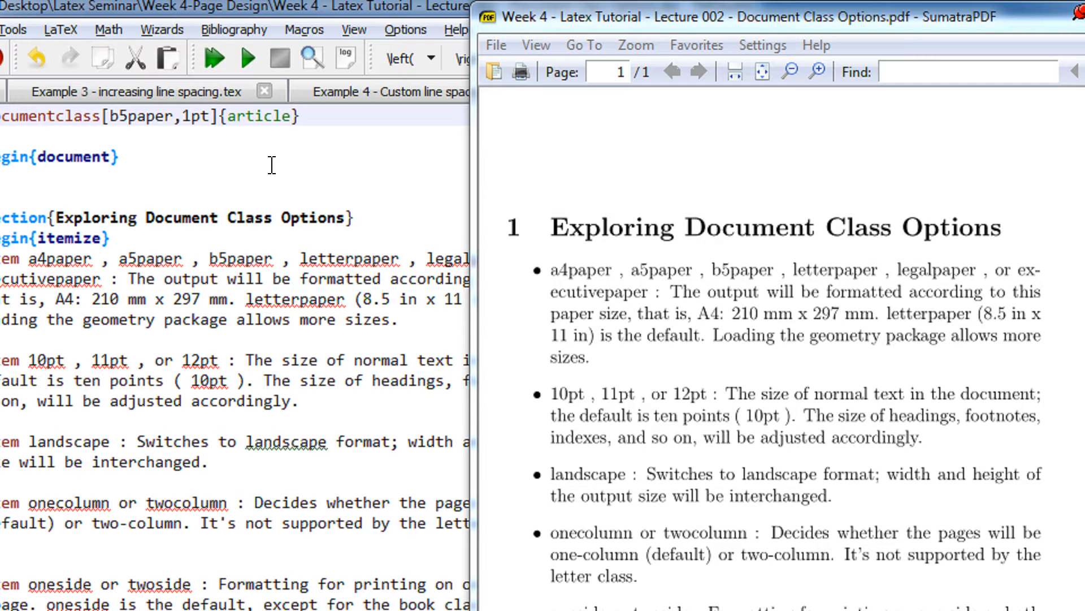
pyautogui.click(212, 58)
pyautogui.write('0')
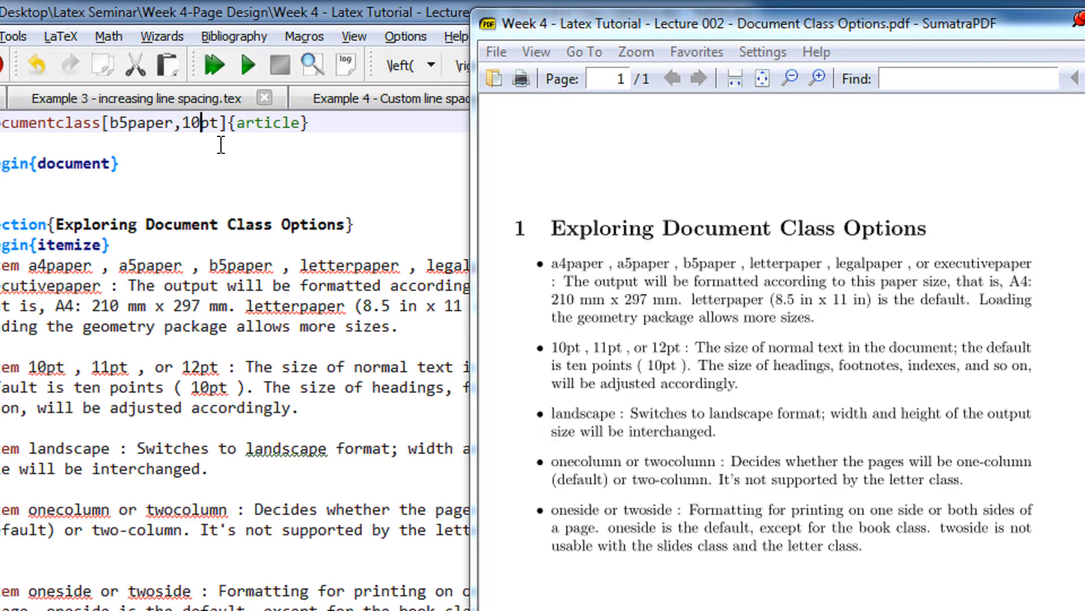
# Append the twocolumn option so the class line reads b5paper,10pt,twocolumn and compile
pyautogui.write(',onec')
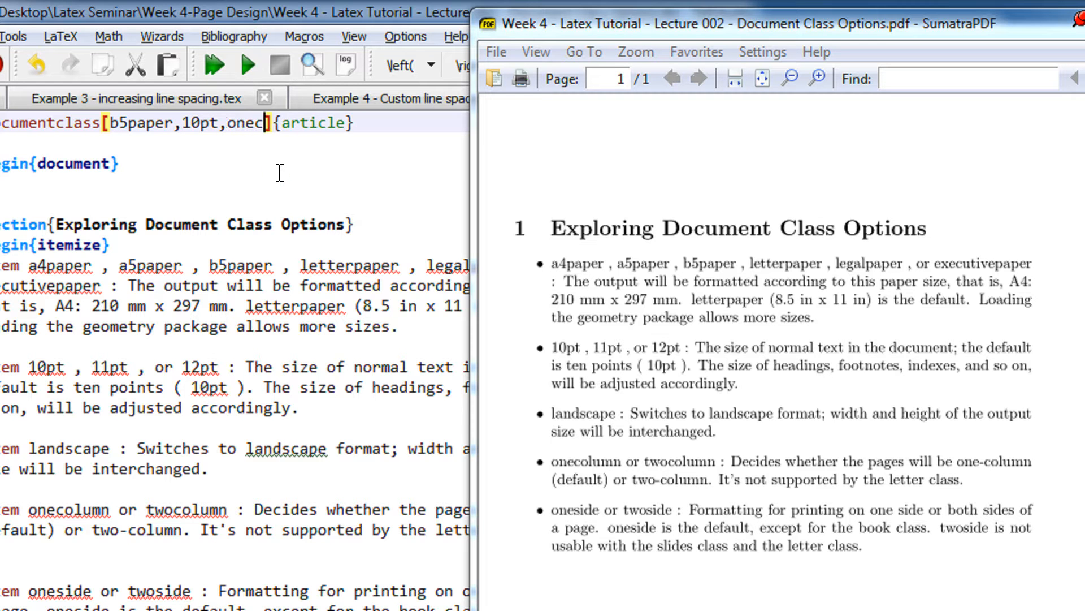
pyautogui.write('twocolum')
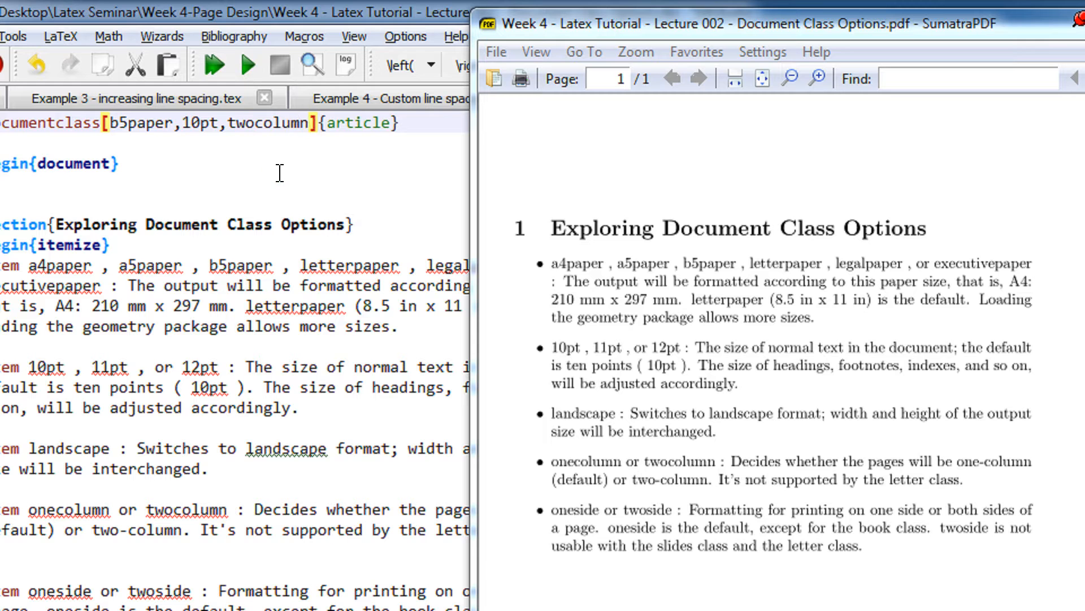
pyautogui.click(214, 64)
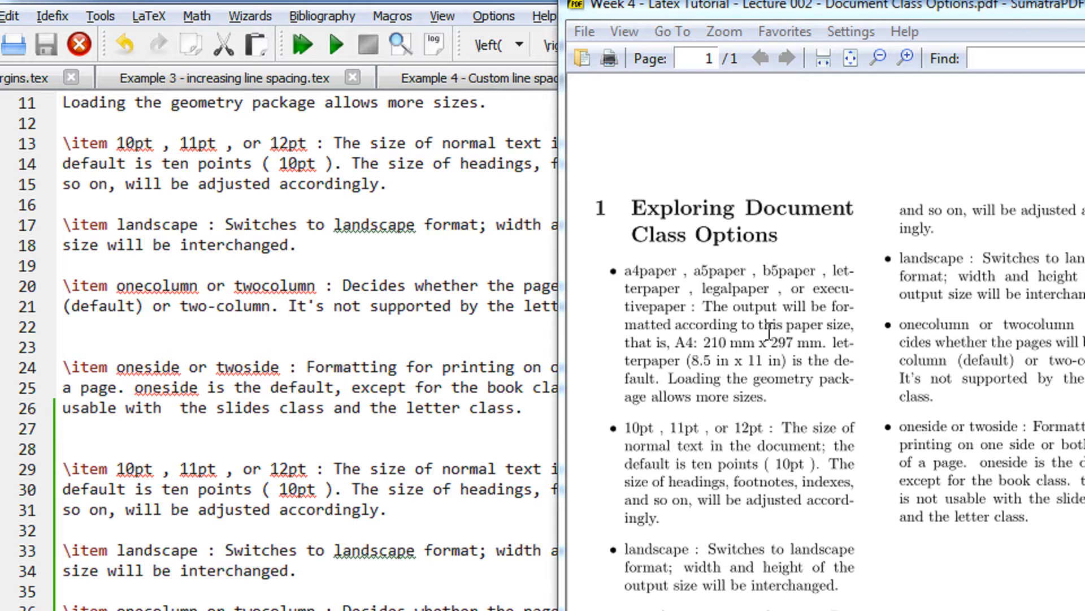
pyautogui.moveTo(870, 345)
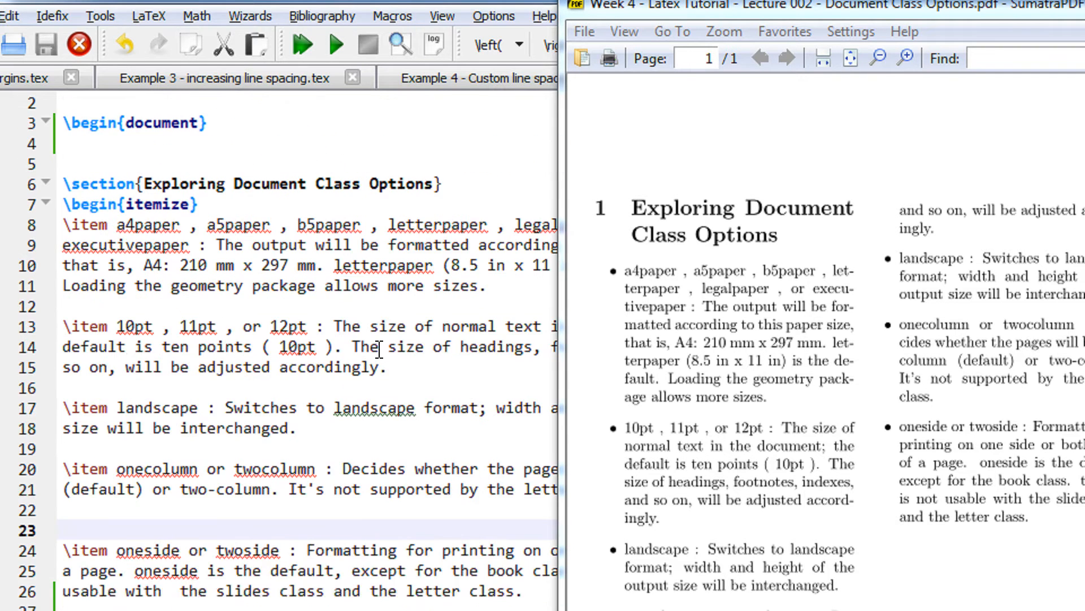
pyautogui.write('\\documentclass[b5paper,10pt,twocolumn]{article}')
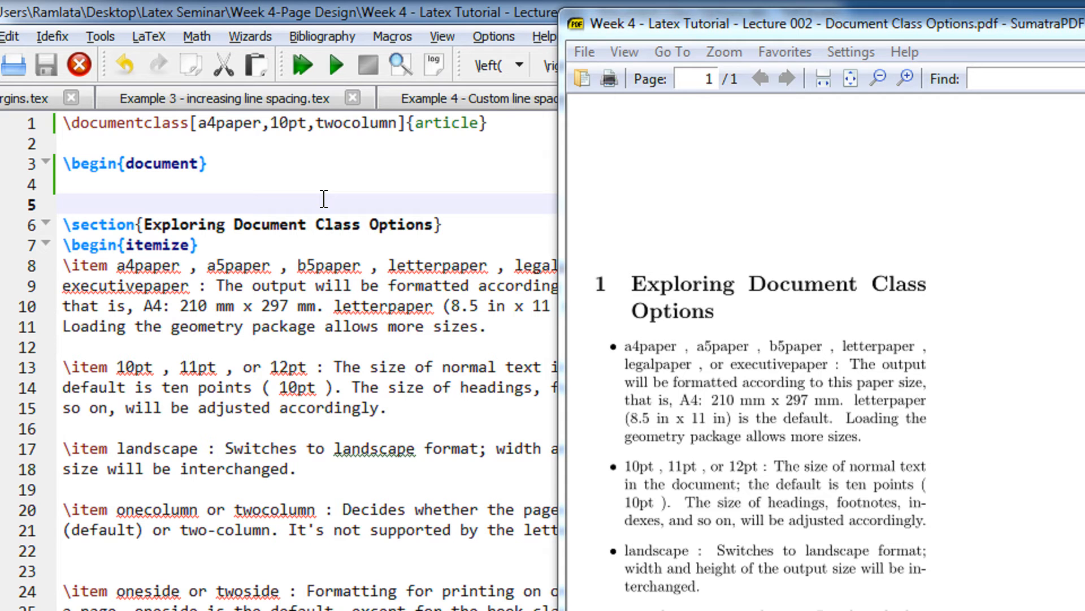
# Switch the paper size from b5paper to a4paper and recompile
pyautogui.click(63, 204)
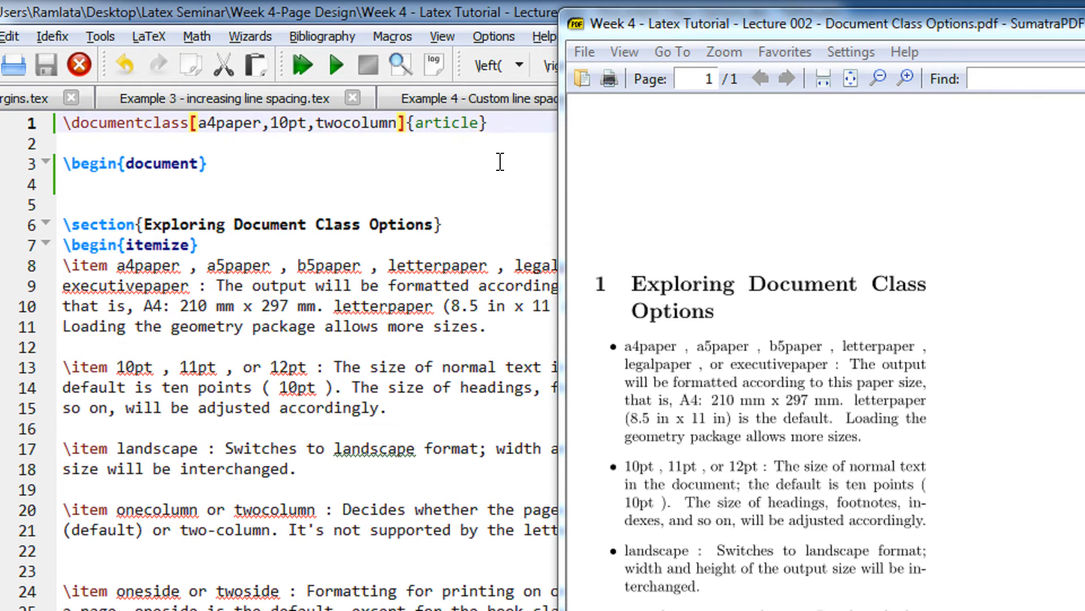
# Append the landscape option and compile to get a two-column landscape page
pyautogui.write(',landsa')
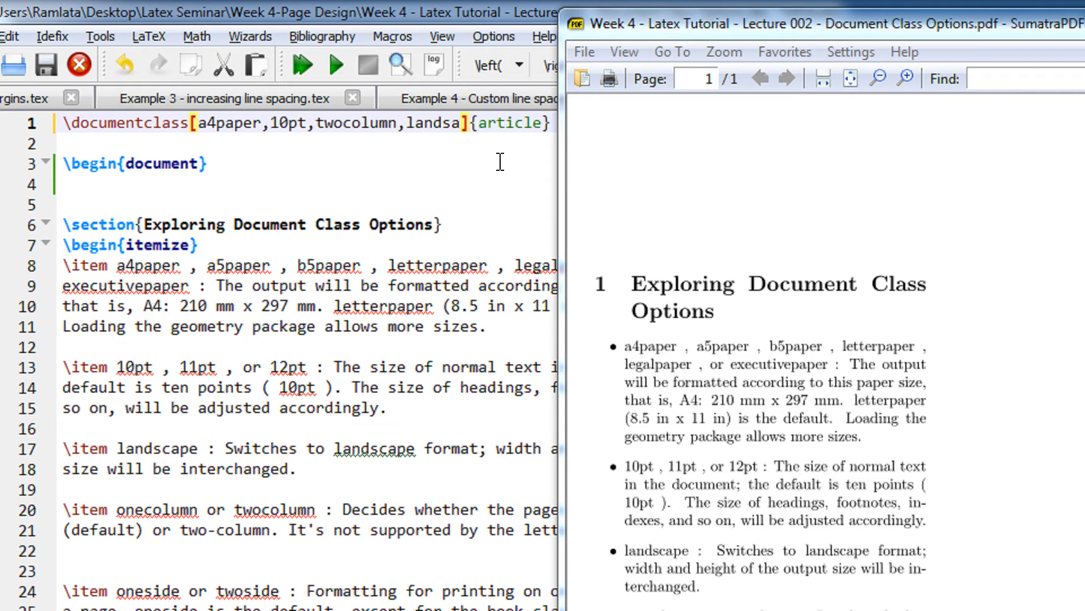
pyautogui.write('scape')
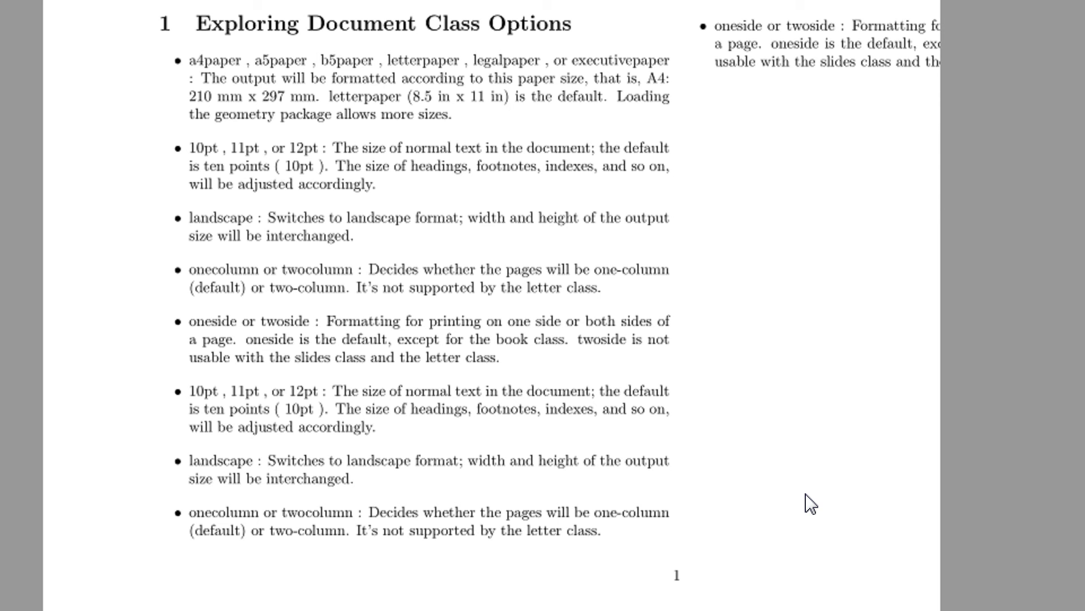
pyautogui.moveTo(407, 209)
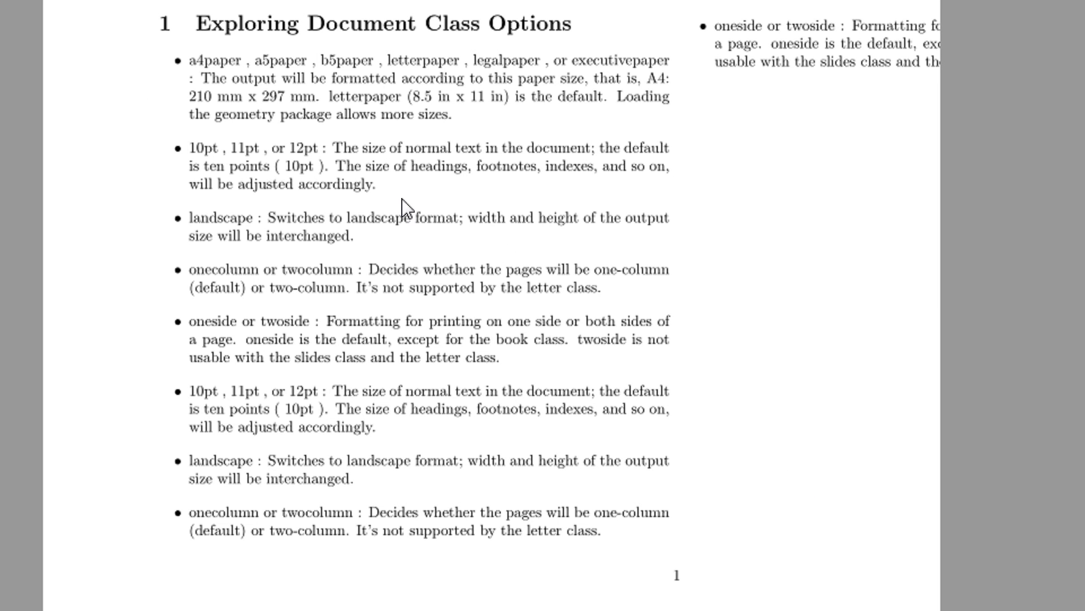